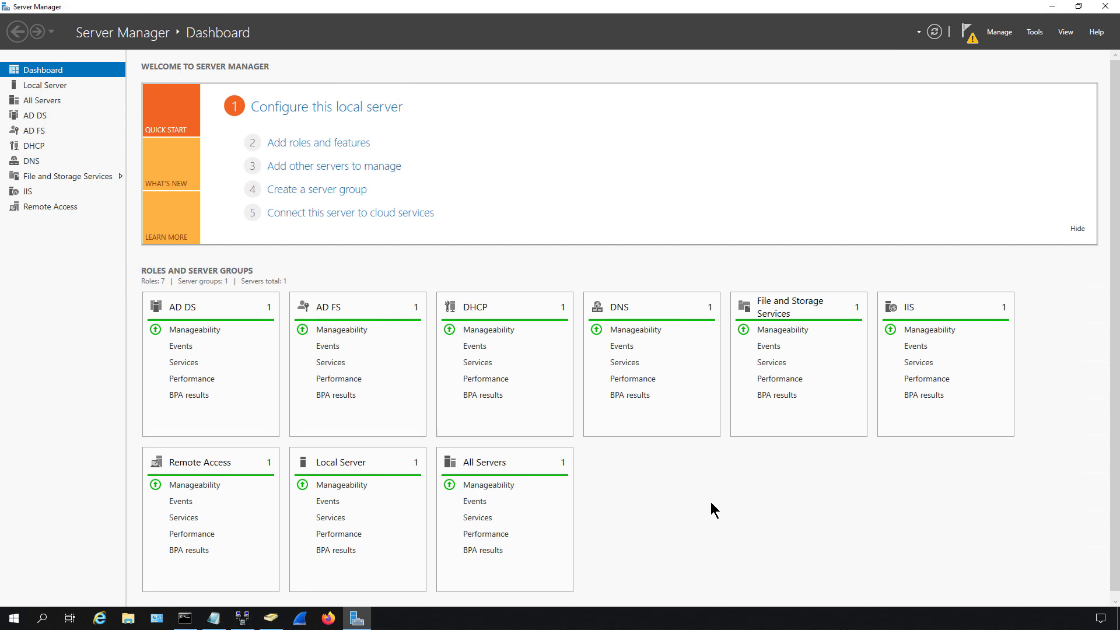
mouse_move(36, 466)
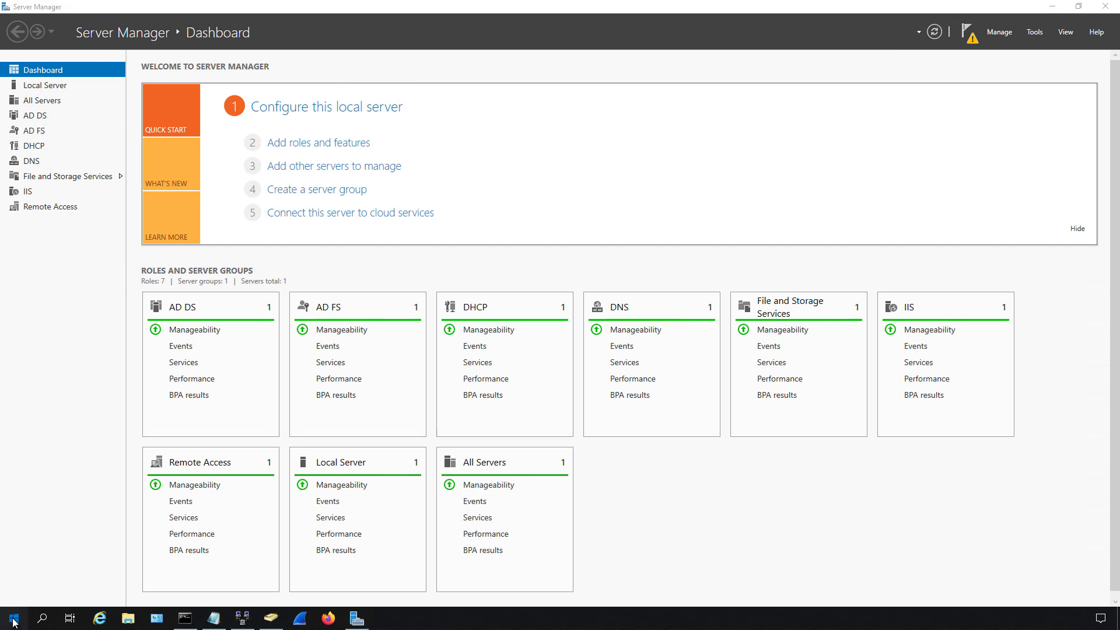
Open the Start menu showing the Windows Server tiles.
left_click(12, 617)
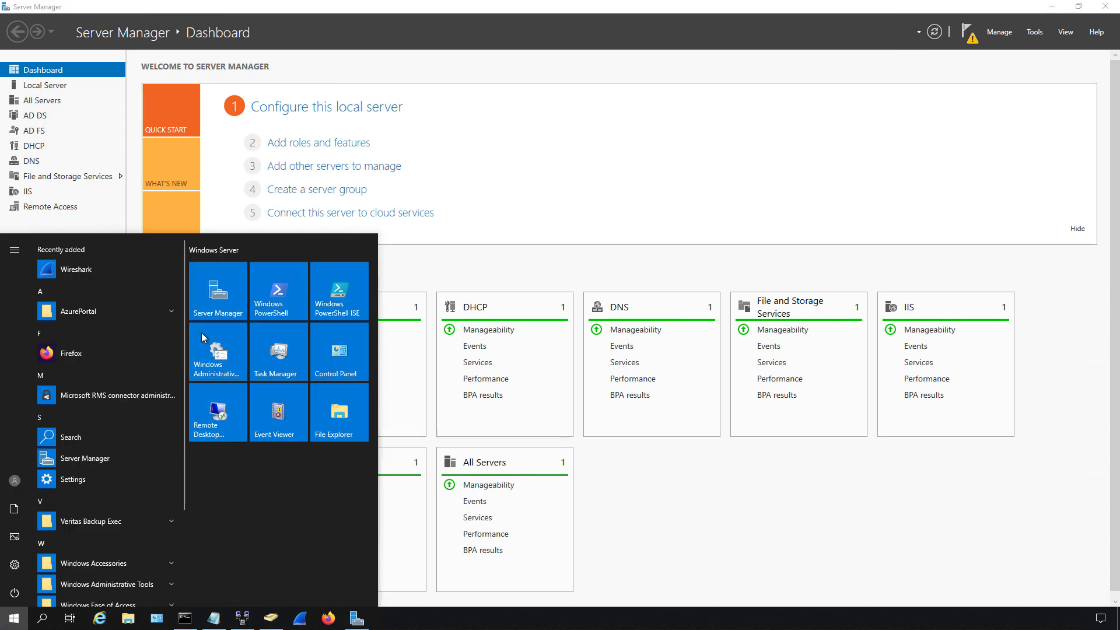
mouse_move(218, 289)
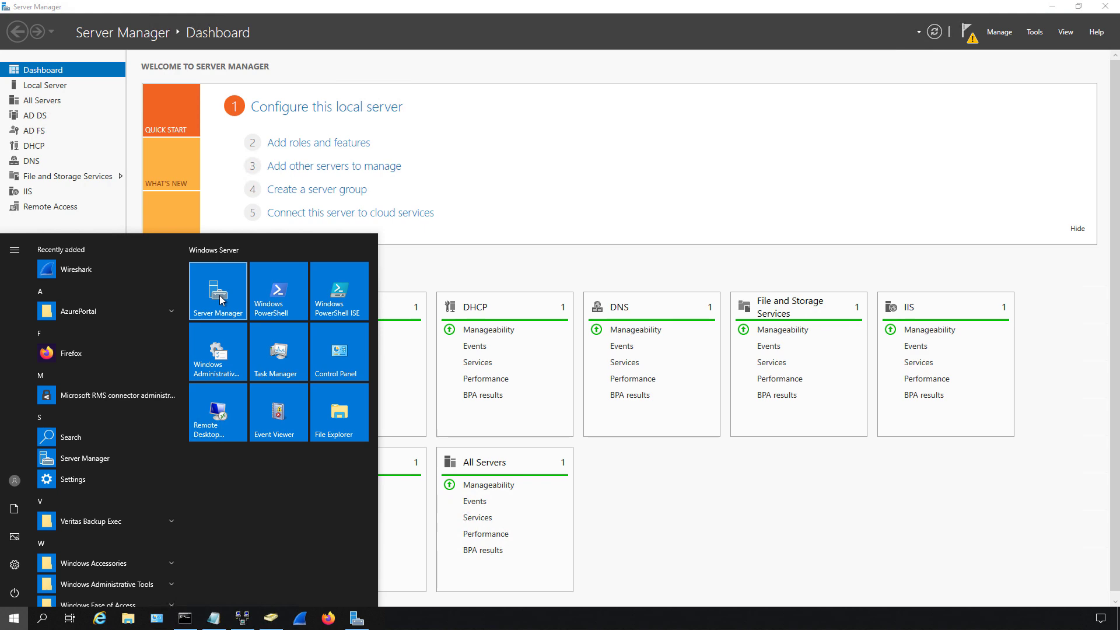
Launch Add Roles and Features and choose role-based or feature-based installation.
left_click(318, 142)
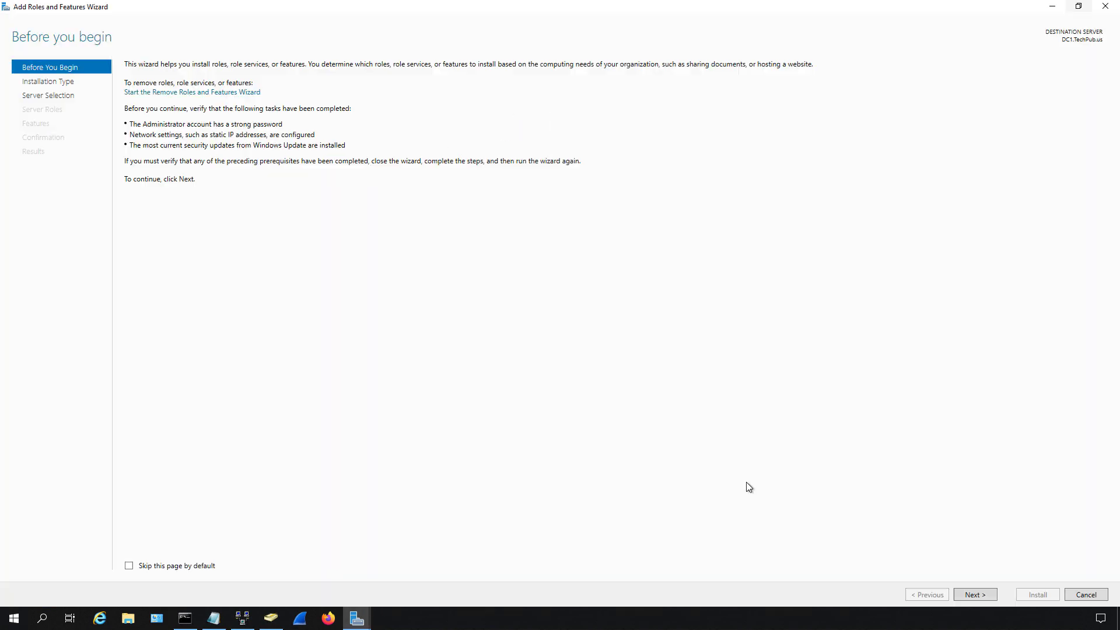
left_click(974, 595)
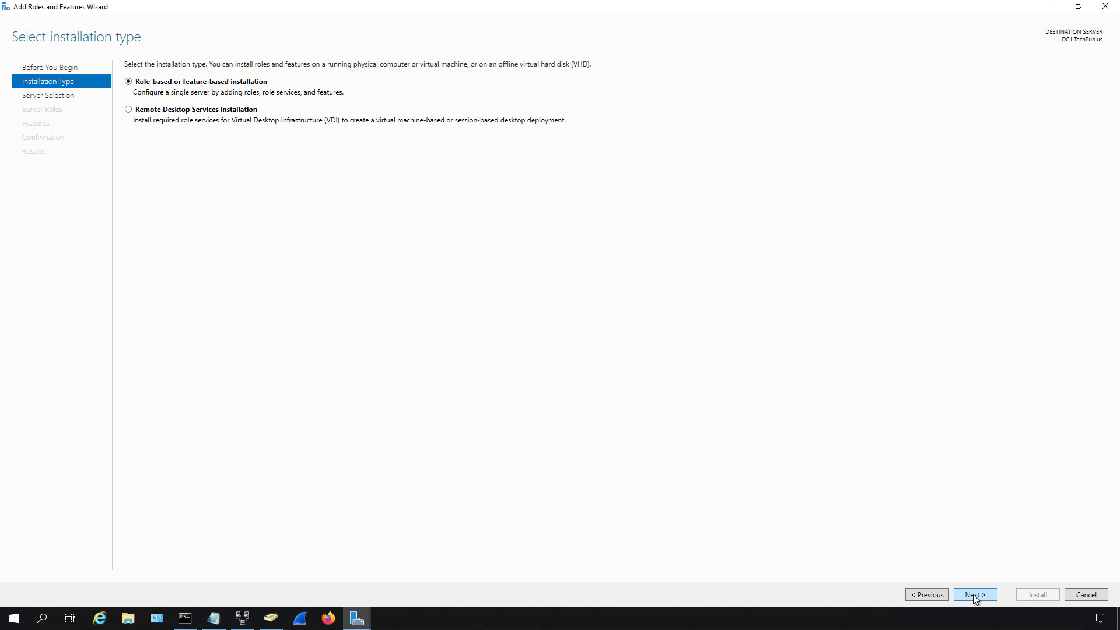
left_click(974, 595)
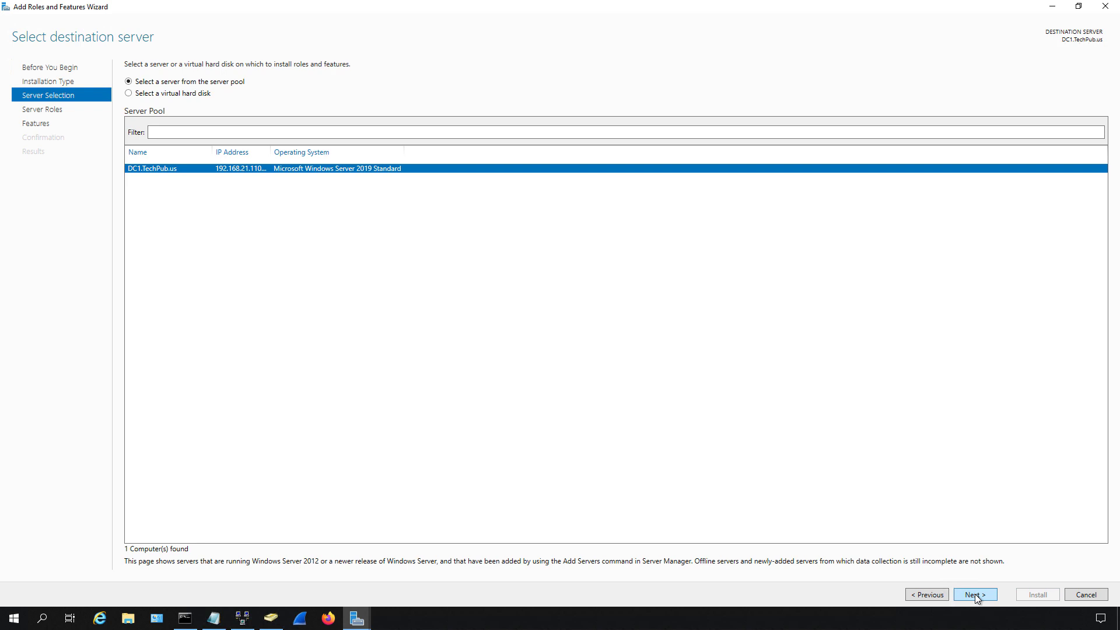
Accept DC1.TechPub.us as the destination server to reach Select server roles.
left_click(974, 595)
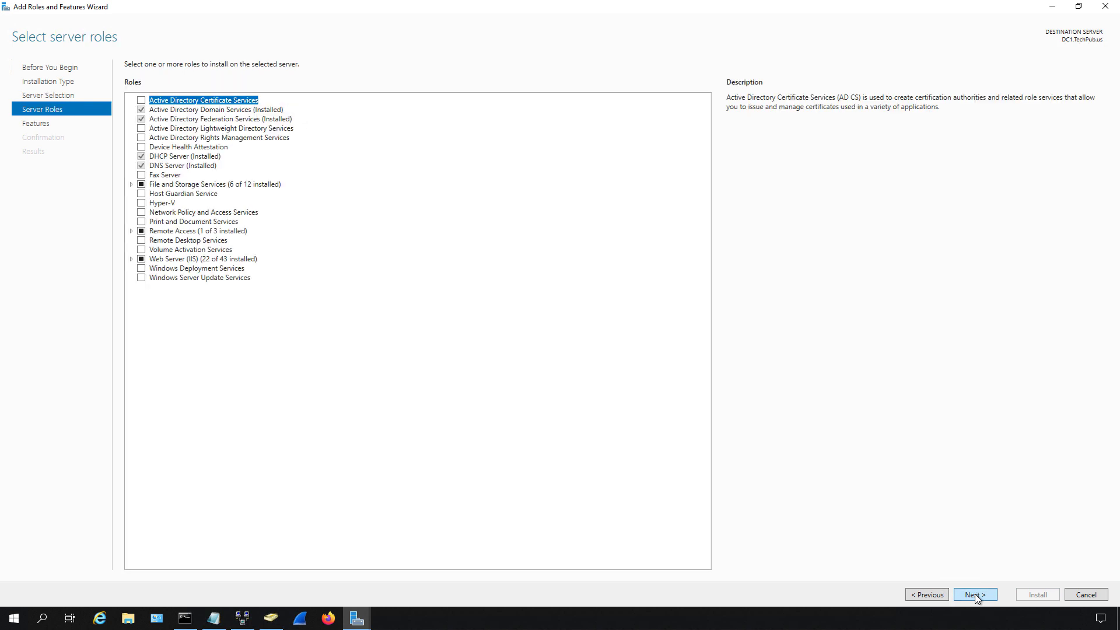
mouse_move(356, 417)
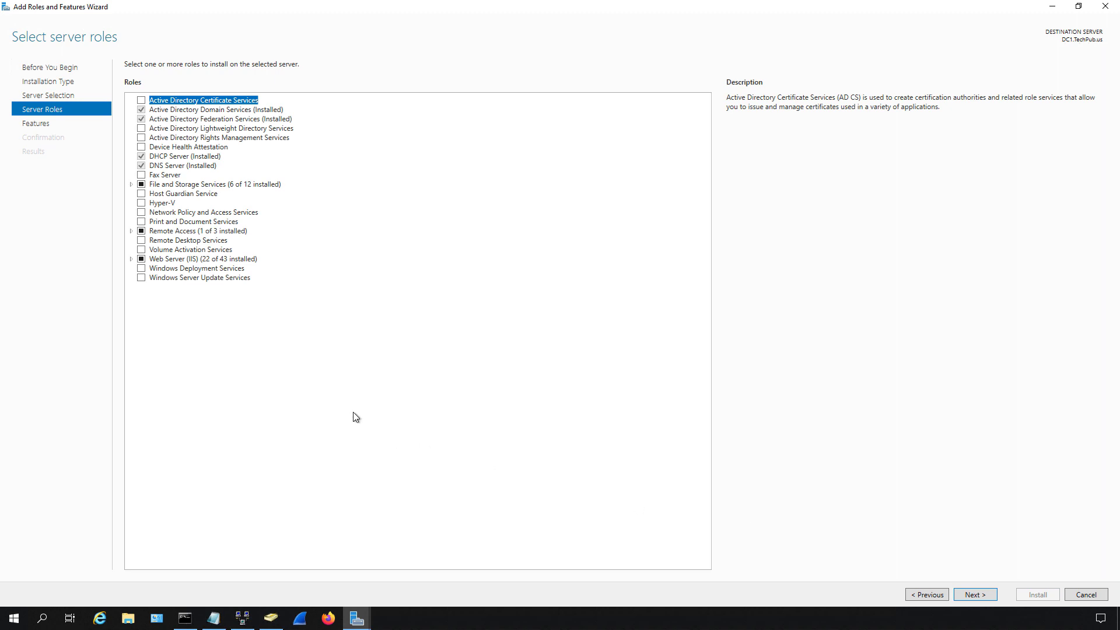
mouse_move(306, 395)
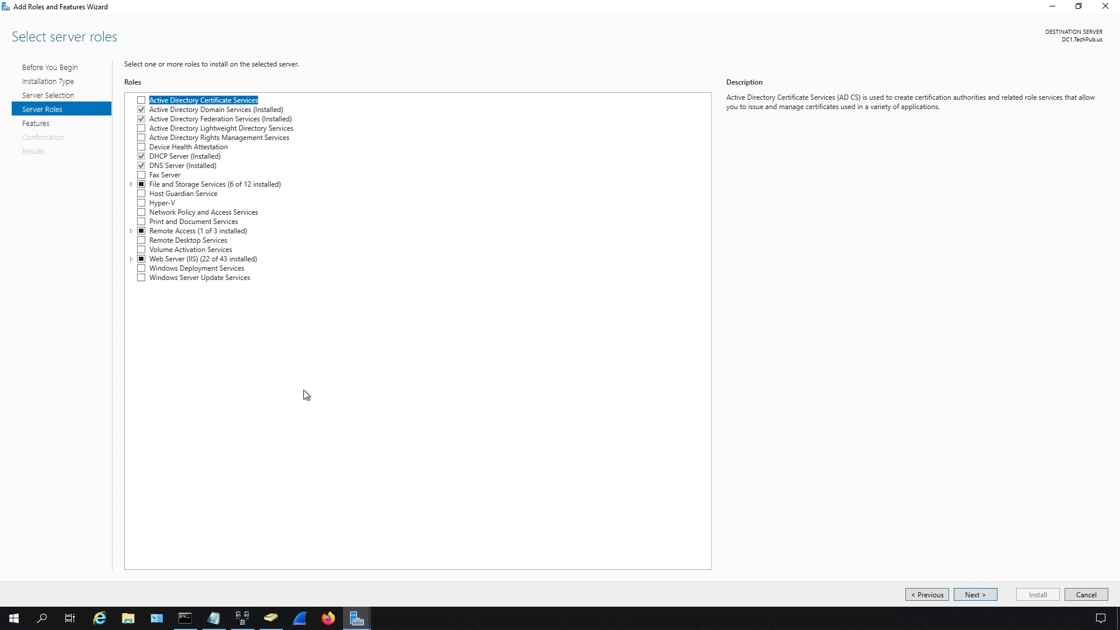
mouse_move(327, 369)
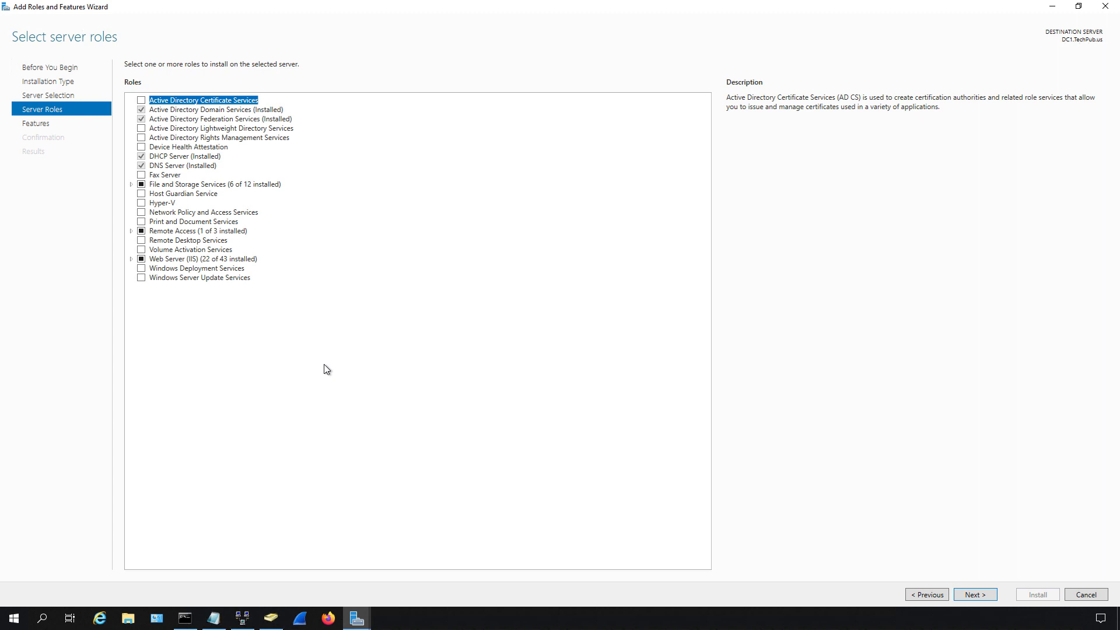
mouse_move(331, 319)
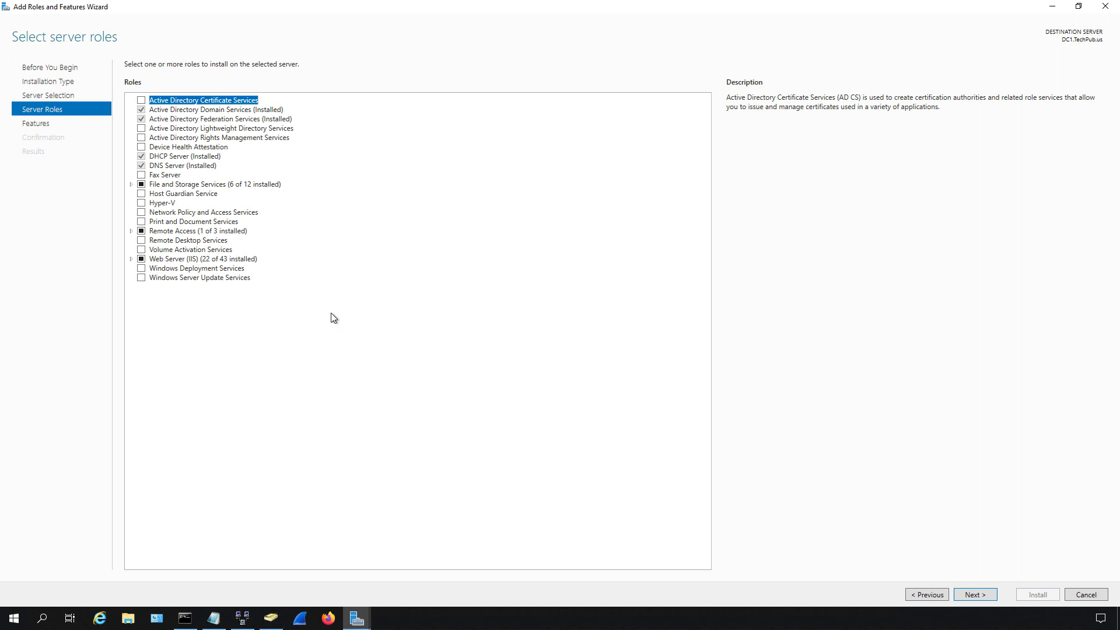
mouse_move(163, 337)
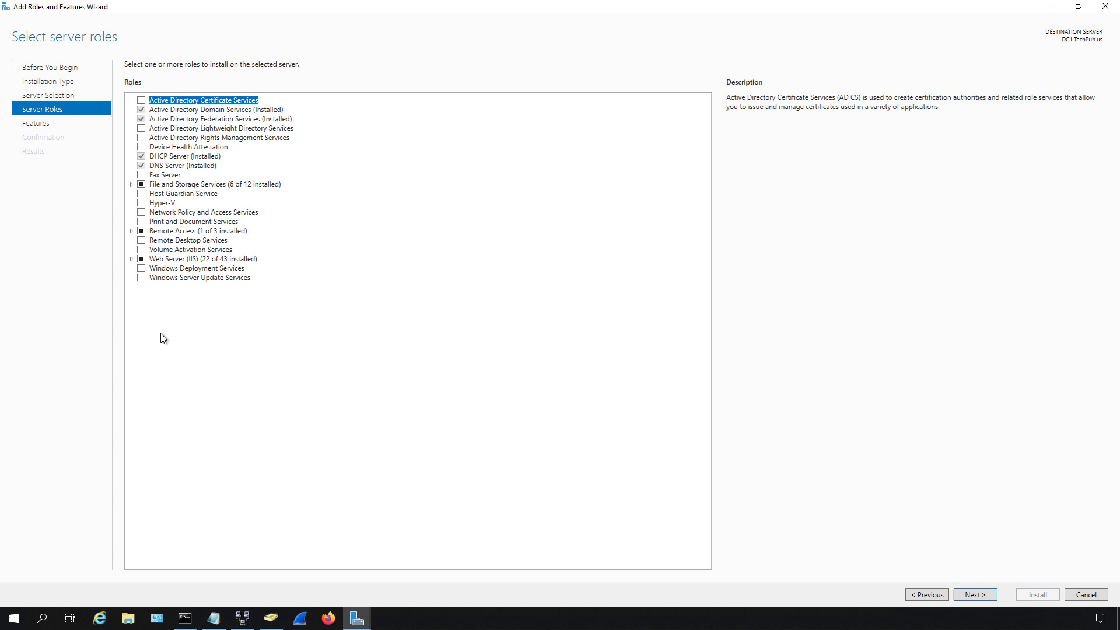
mouse_move(164, 125)
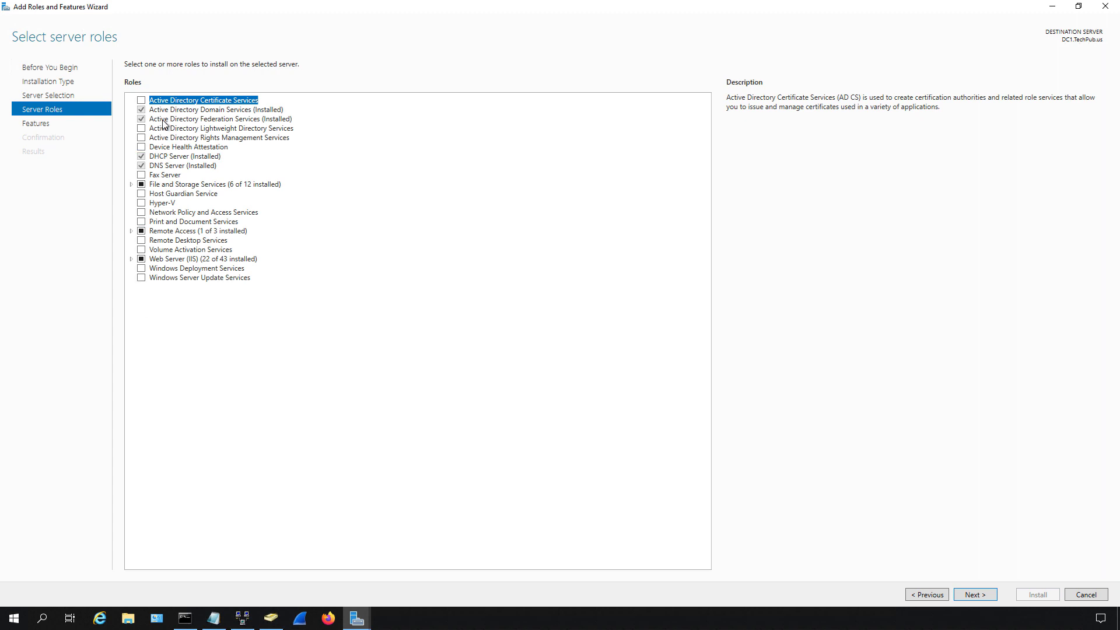
mouse_move(125, 130)
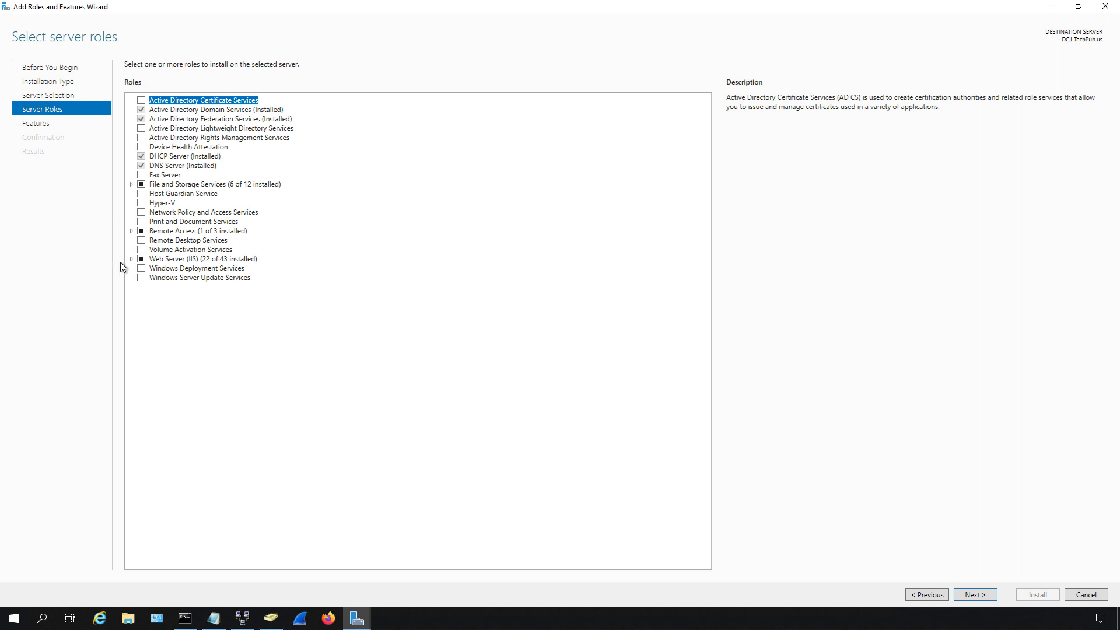
mouse_move(126, 268)
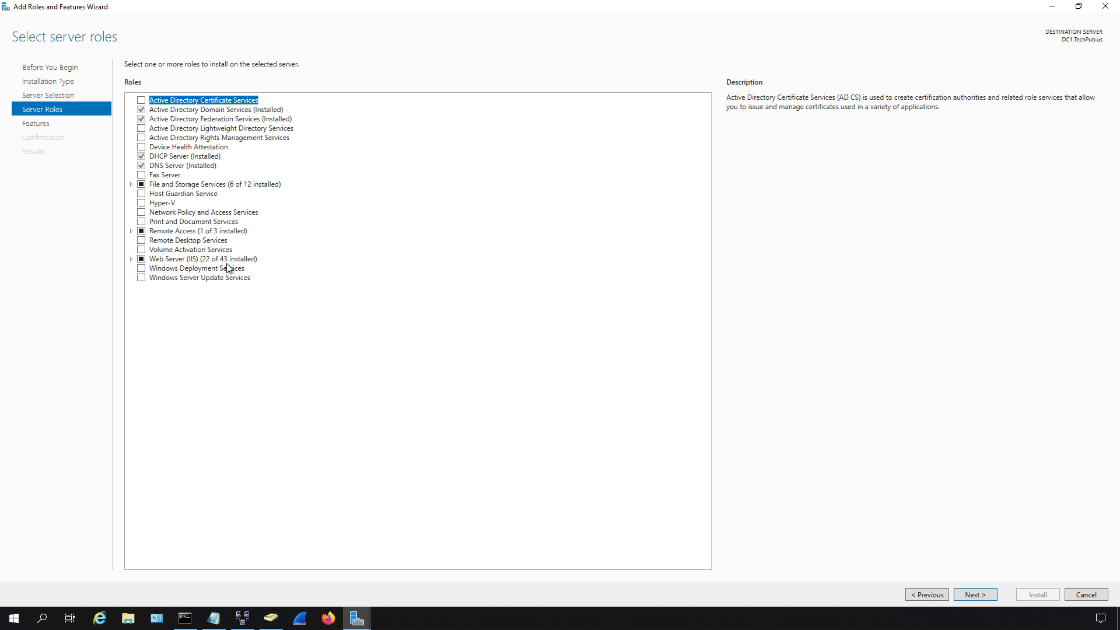
mouse_move(133, 265)
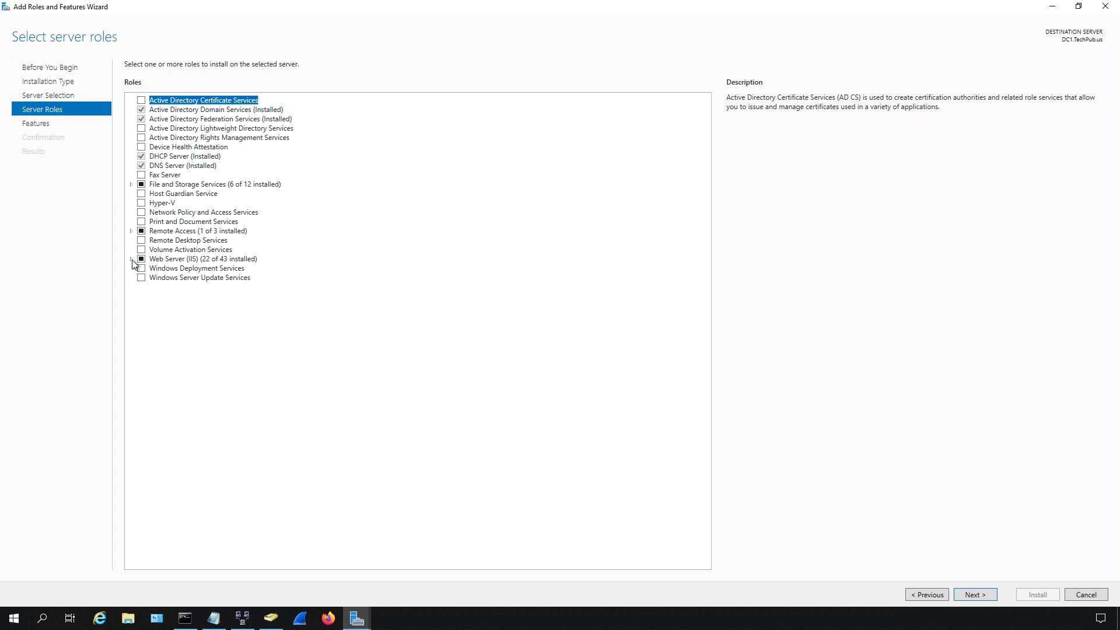
Expand Web Server (IIS) groups and tick Custom Logging under Health and Diagnostics.
left_click(131, 258)
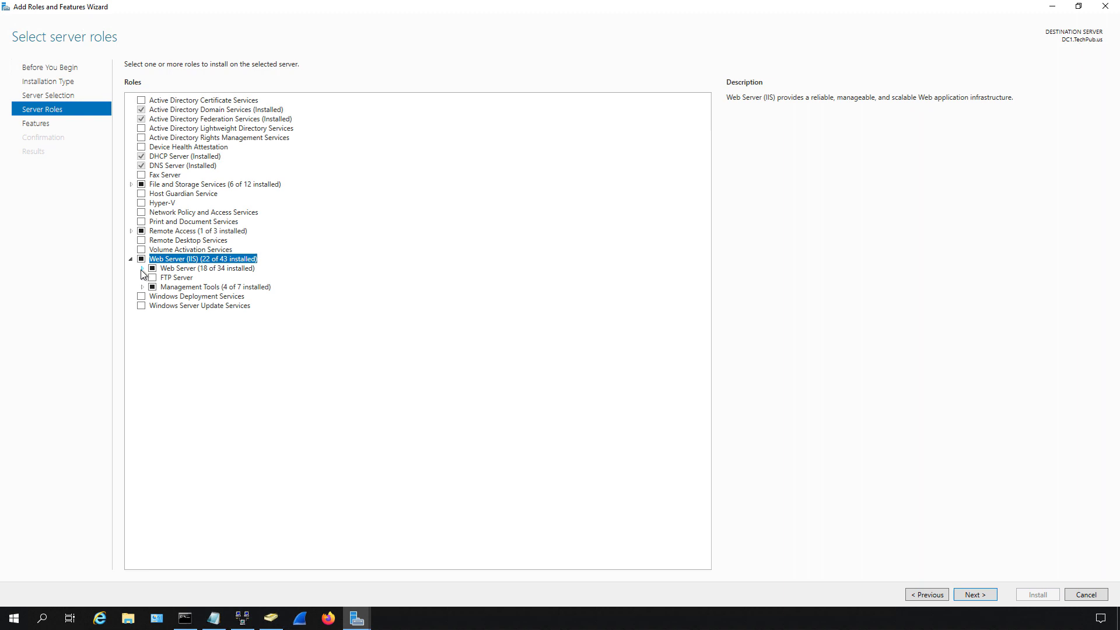
left_click(152, 268)
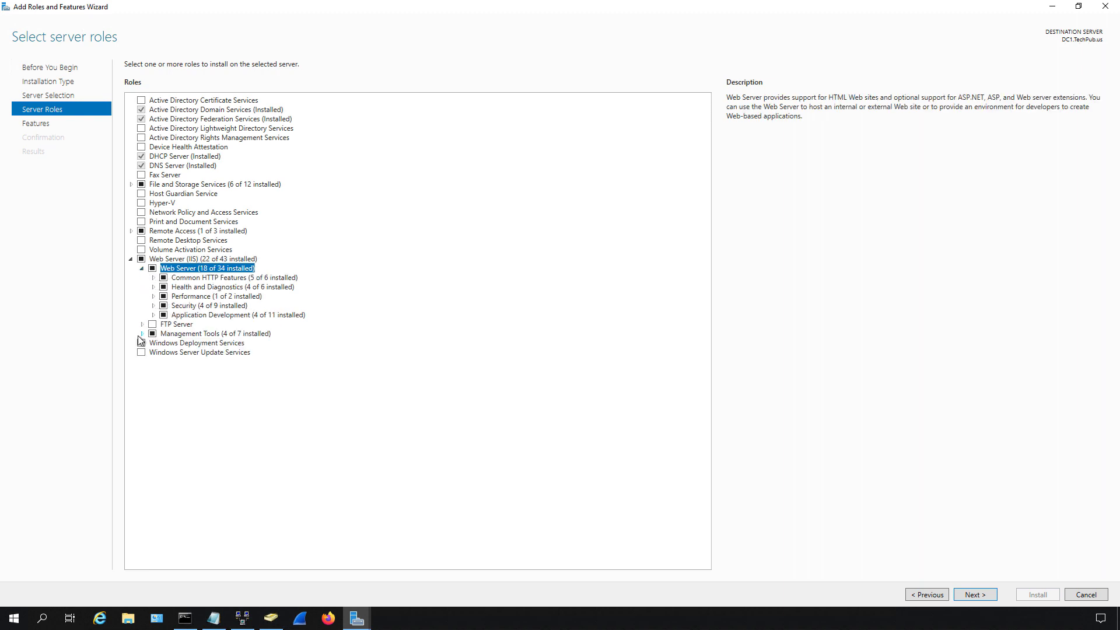
left_click(154, 277)
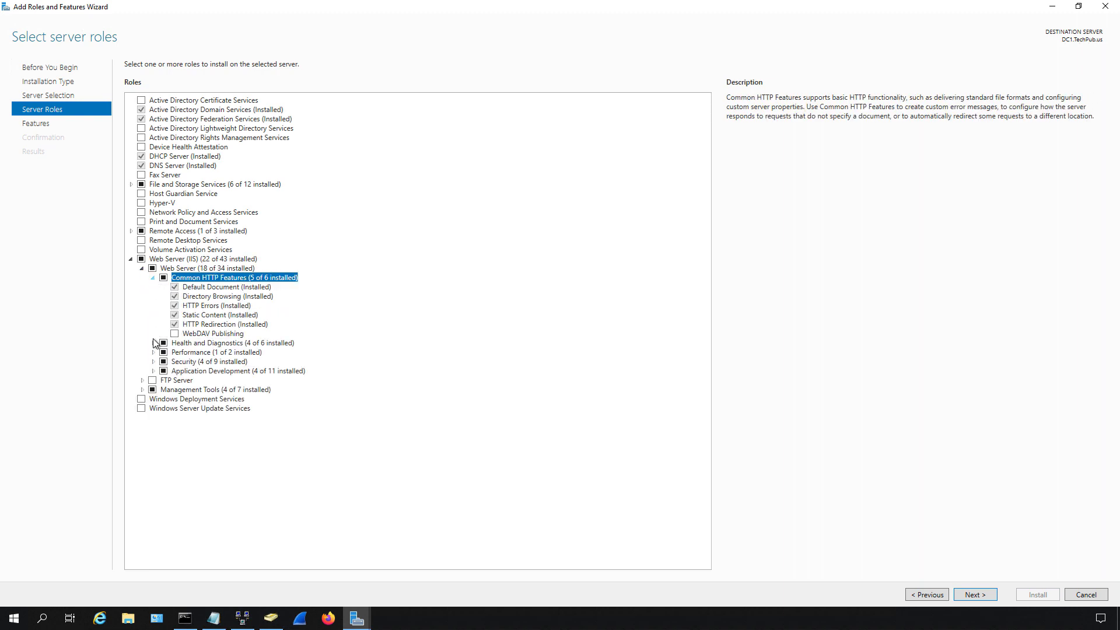
left_click(153, 343)
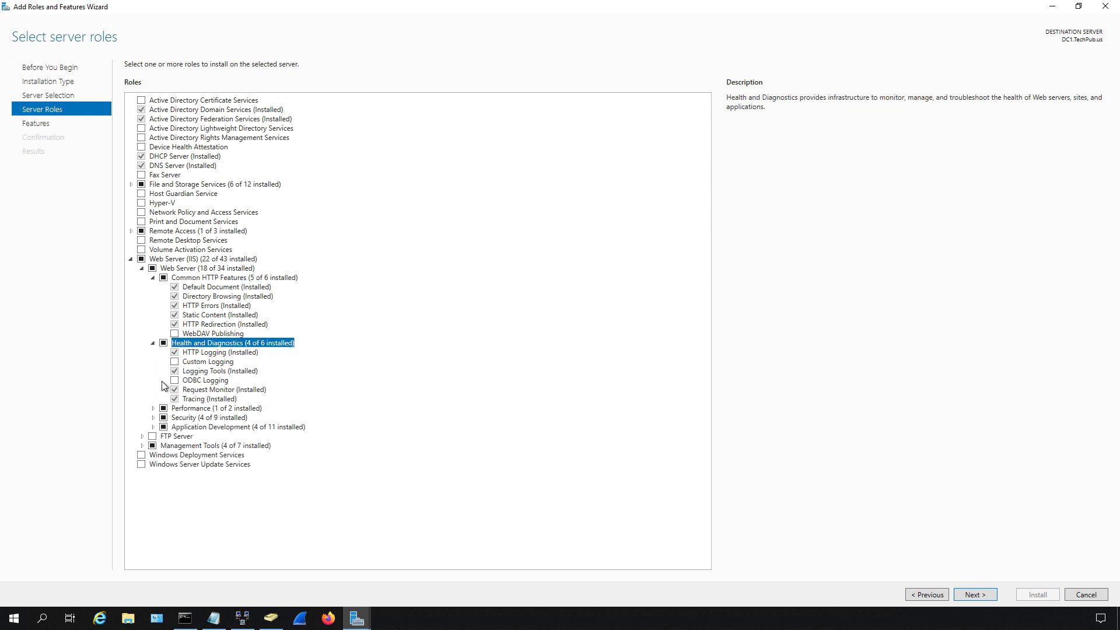
left_click(217, 408)
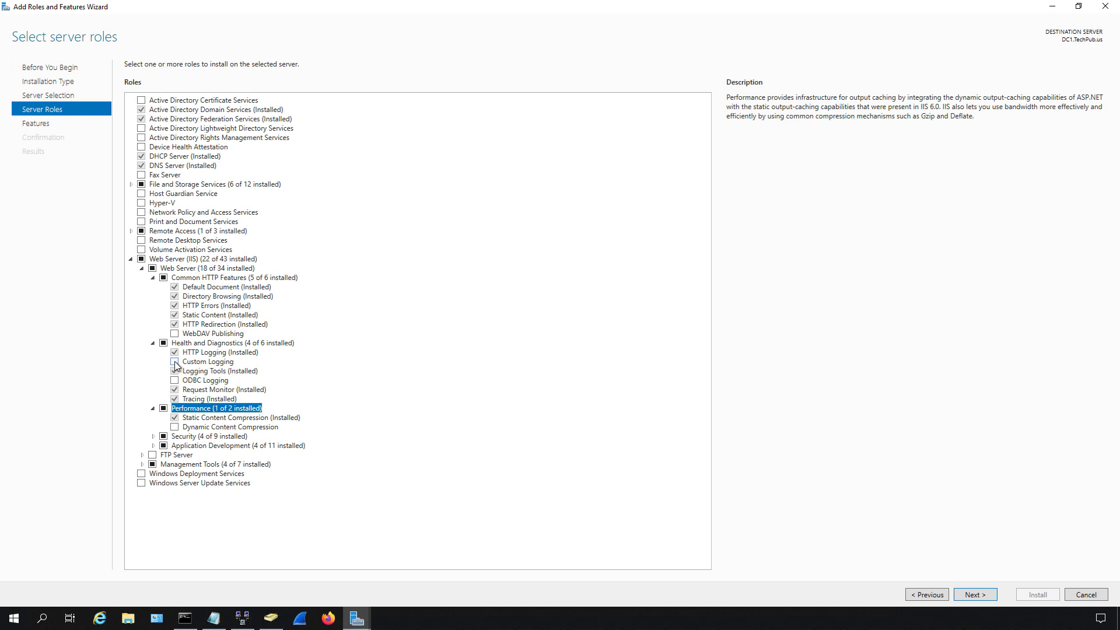
left_click(175, 363)
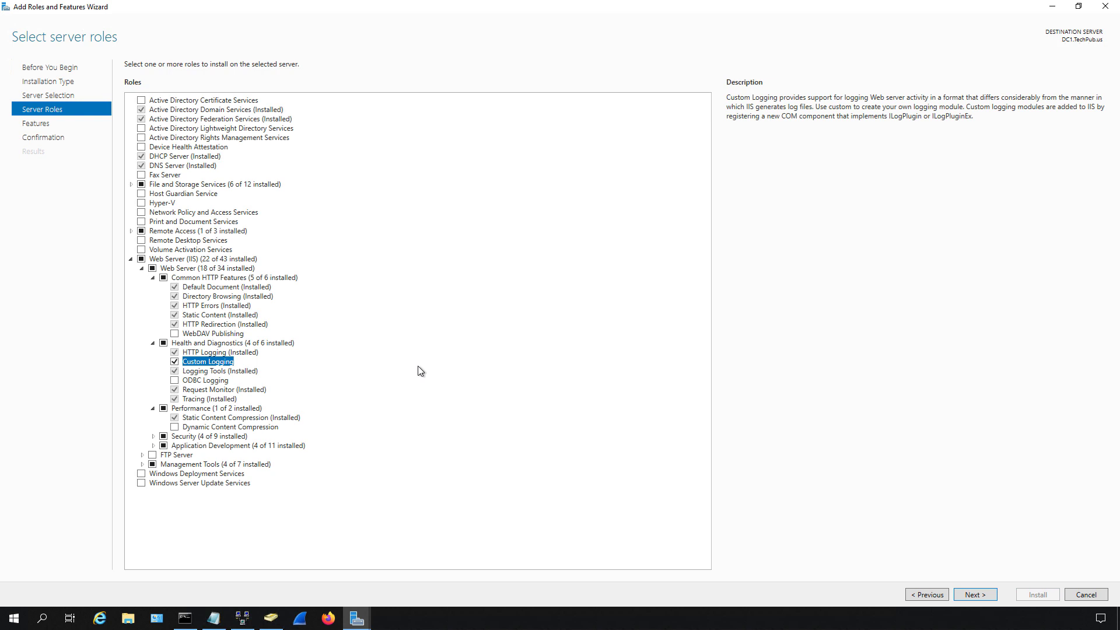
mouse_move(465, 373)
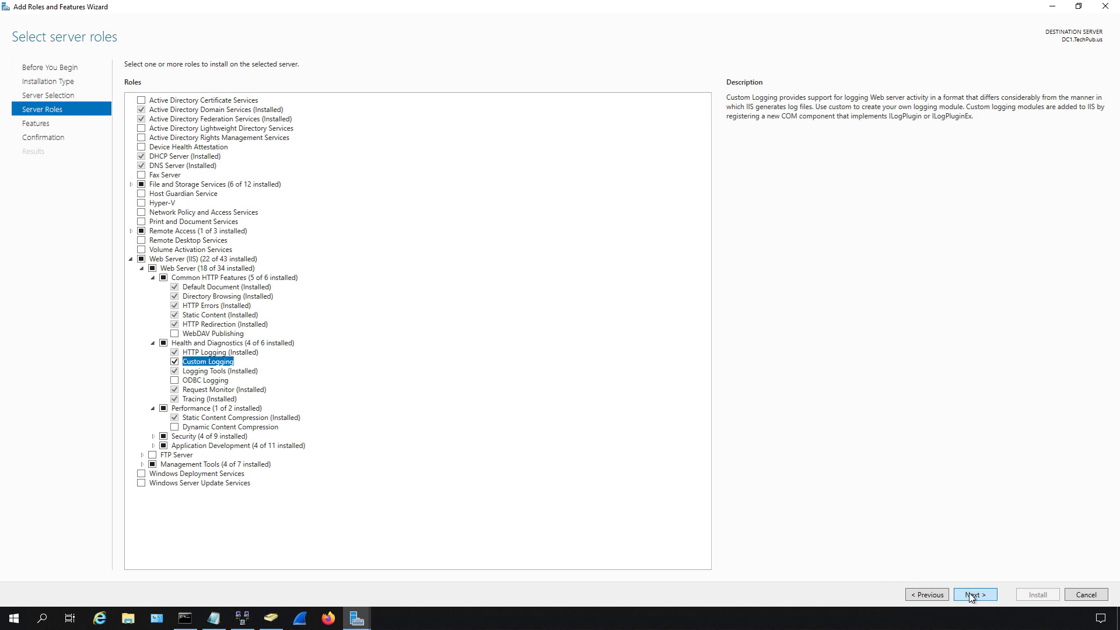
Skip features, install Custom Logging on DC1.TechPub.us, and close the wizard.
left_click(975, 595)
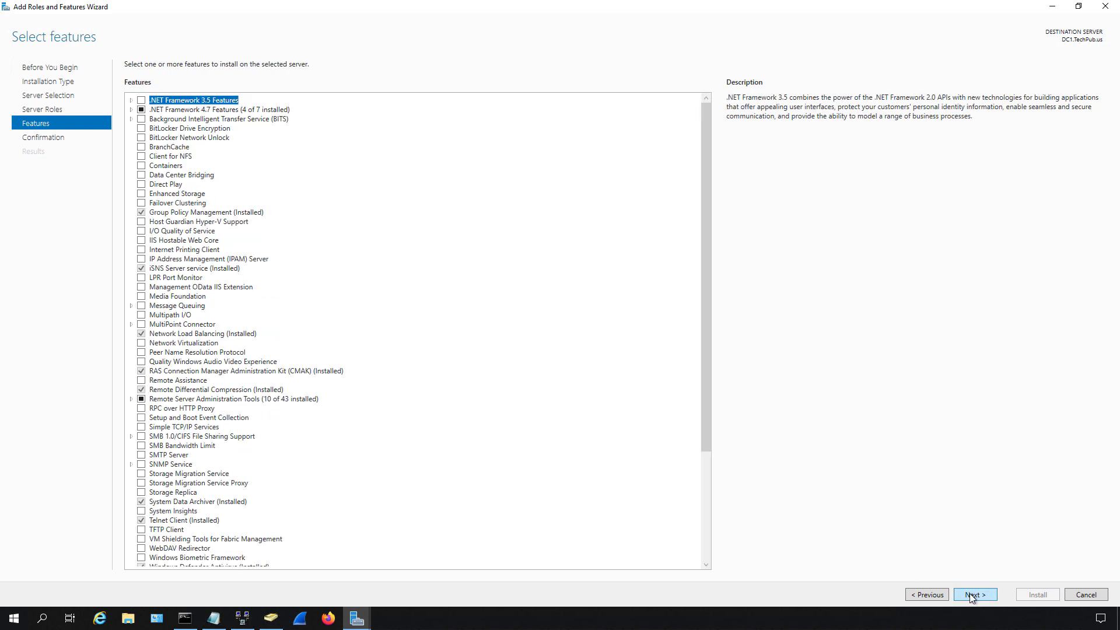
left_click(974, 594)
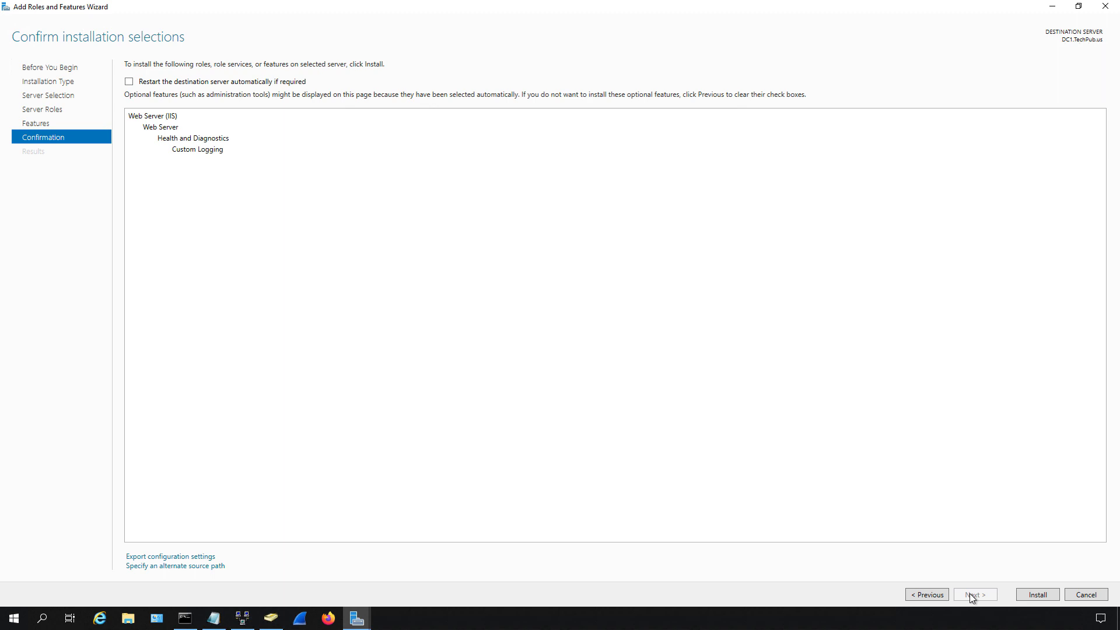
left_click(1036, 594)
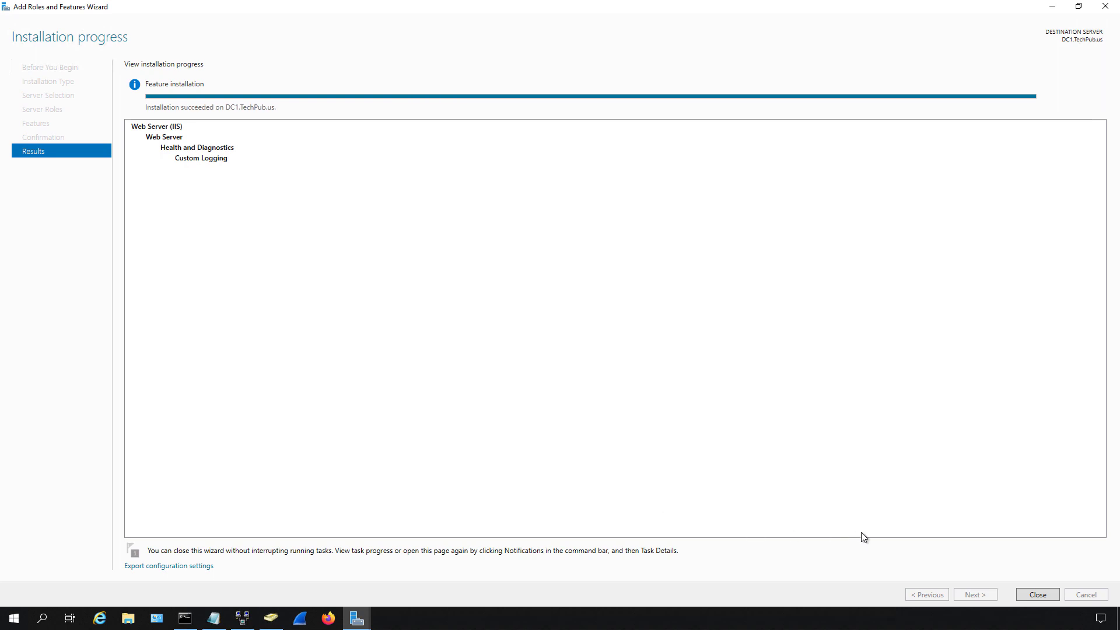
left_click(1036, 595)
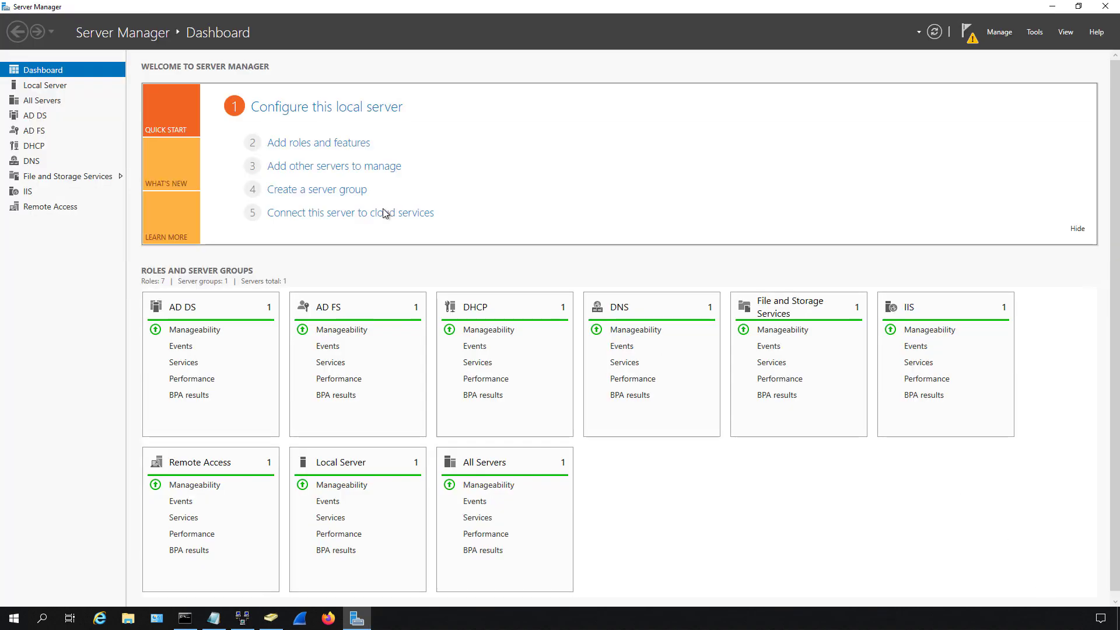
Start a new Add Roles and Features run, tick Remote Access, and reach features.
left_click(318, 143)
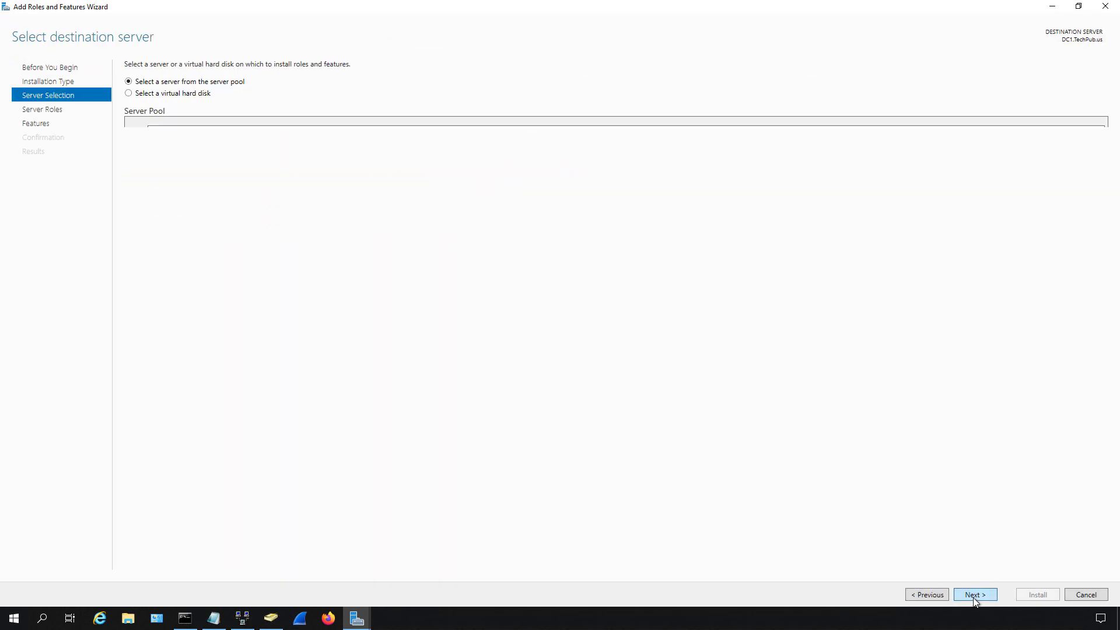
left_click(974, 594)
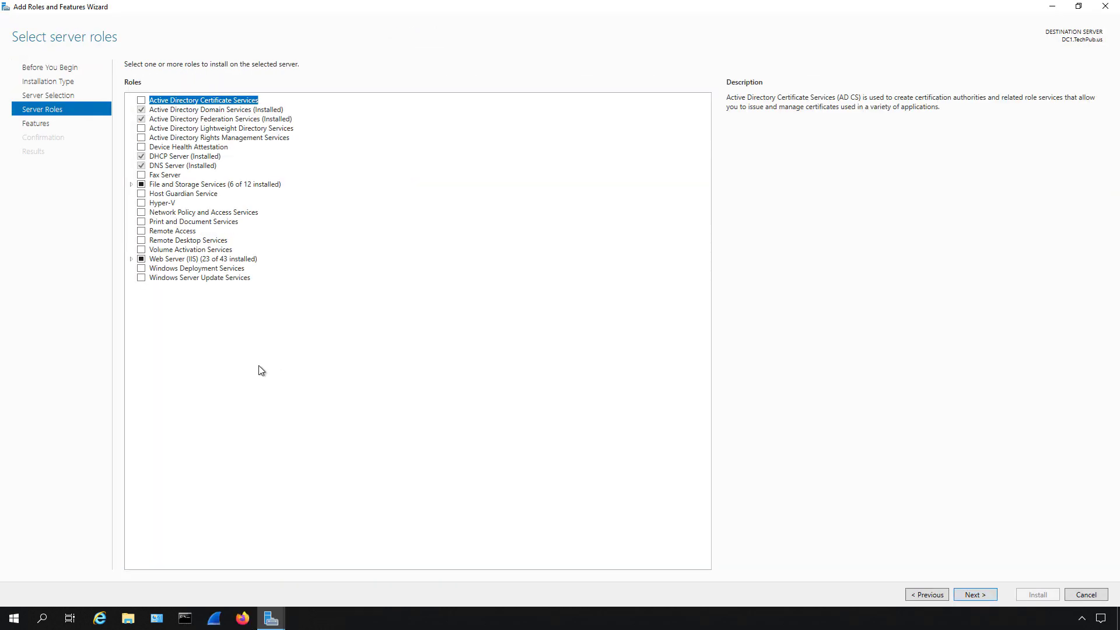
mouse_move(255, 347)
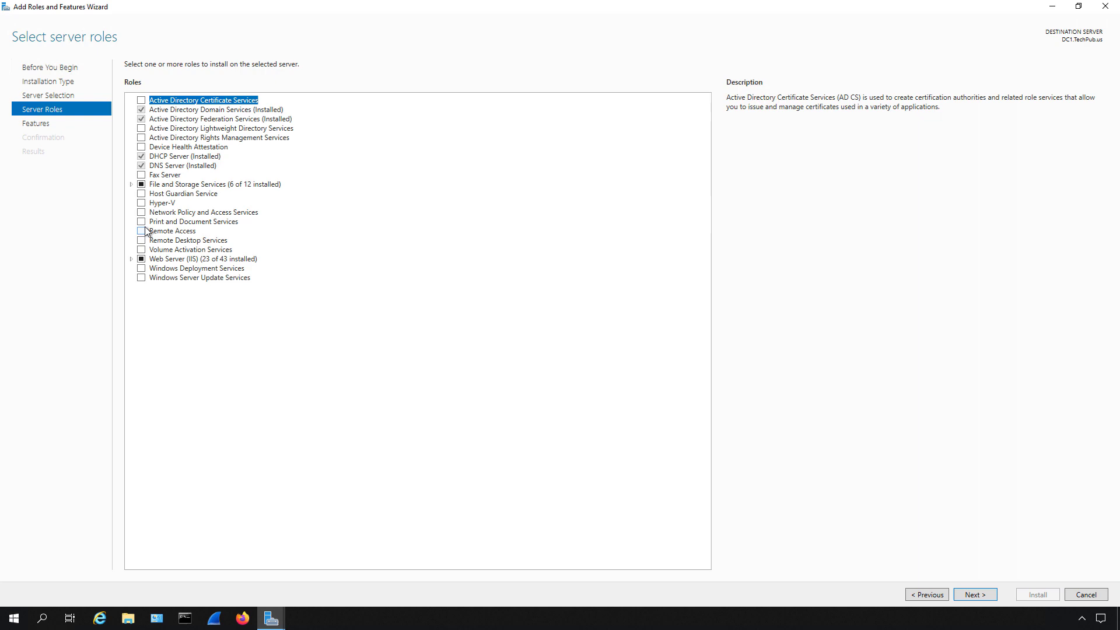
left_click(141, 231)
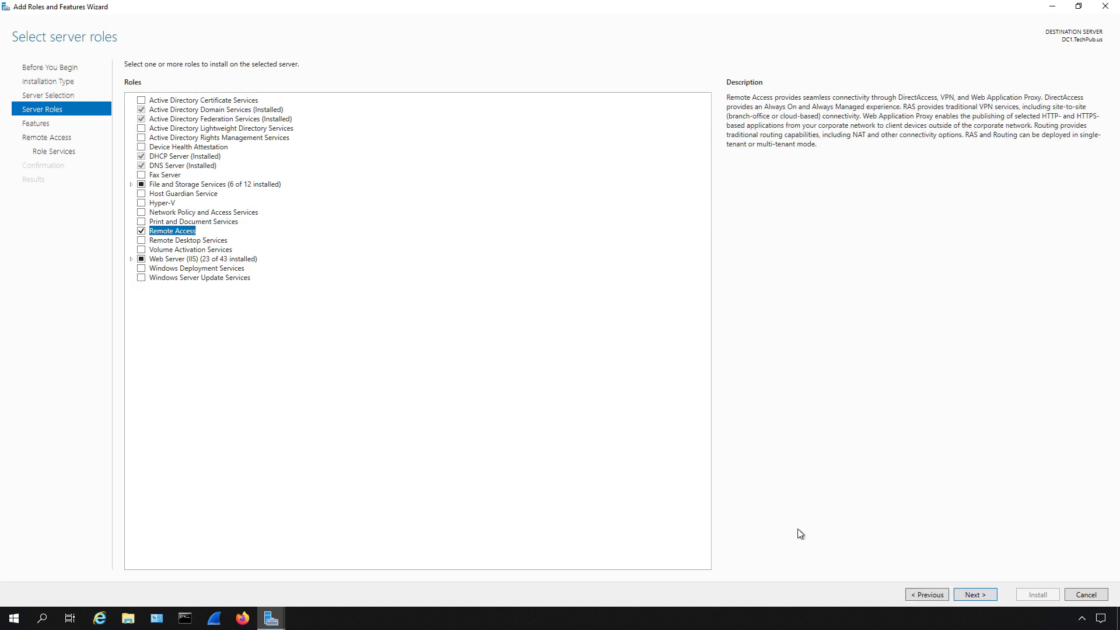
left_click(974, 594)
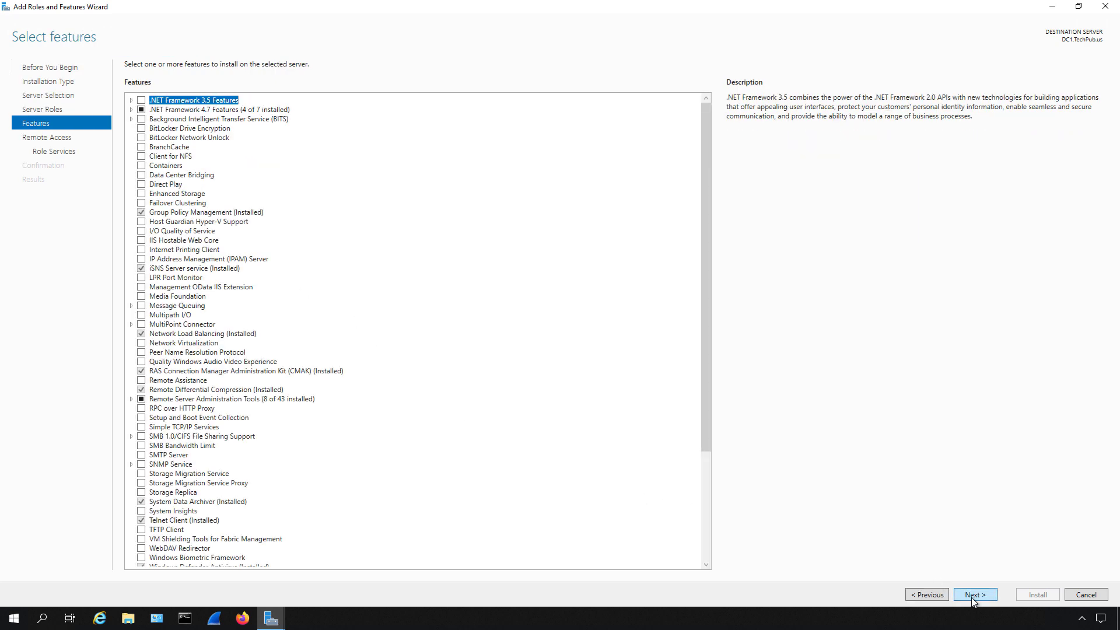
Tick DirectAccess and VPN (RAS) and add its required management tools.
left_click(974, 595)
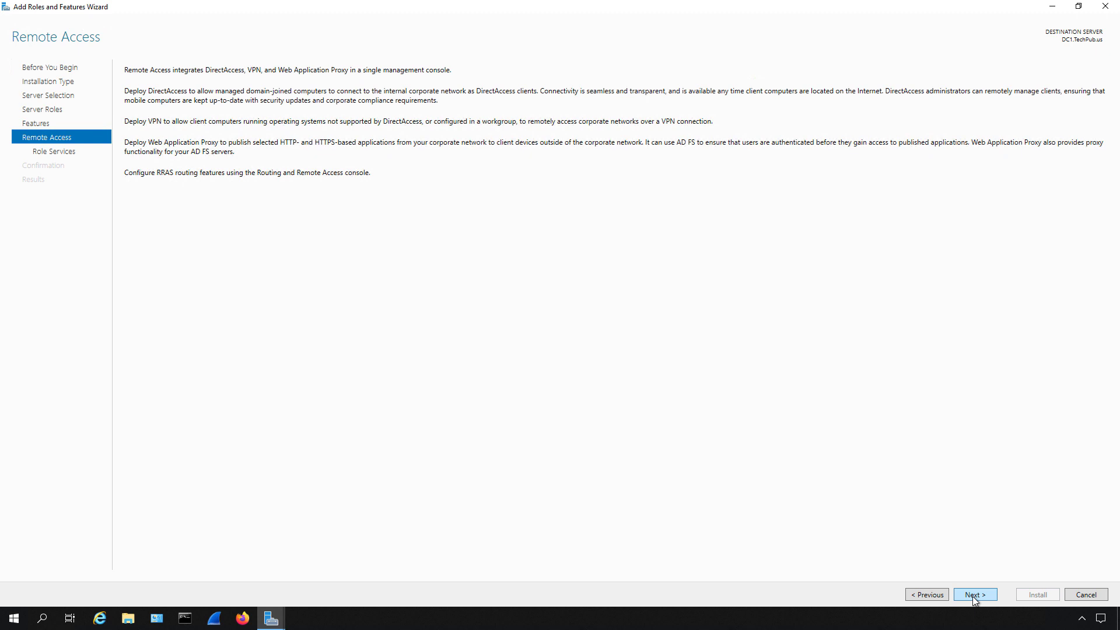
left_click(974, 594)
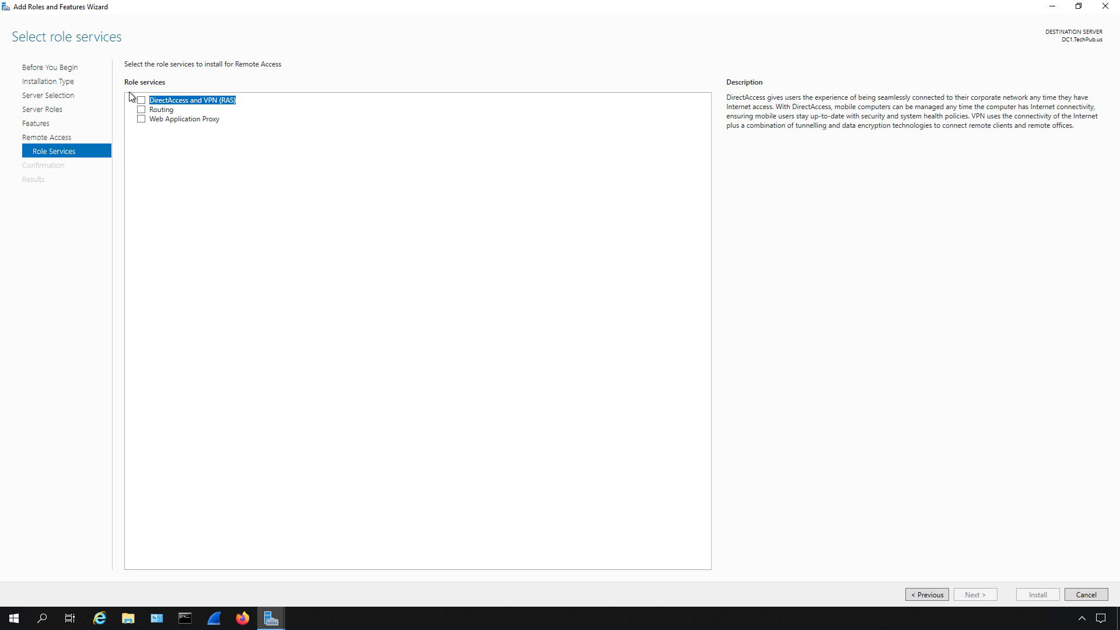
mouse_move(129, 111)
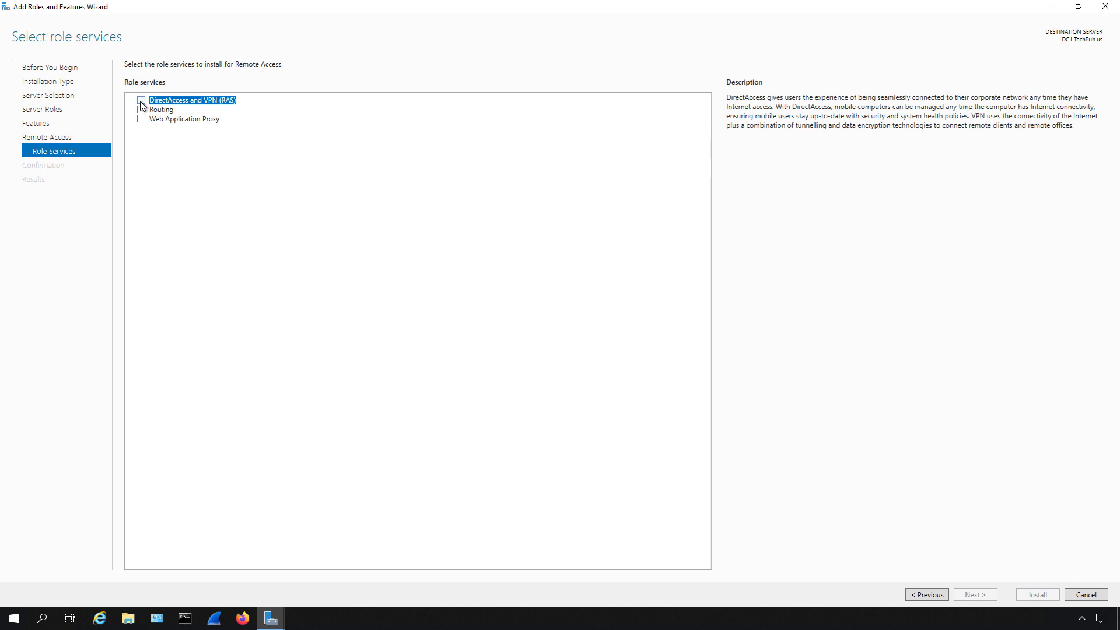
left_click(141, 100)
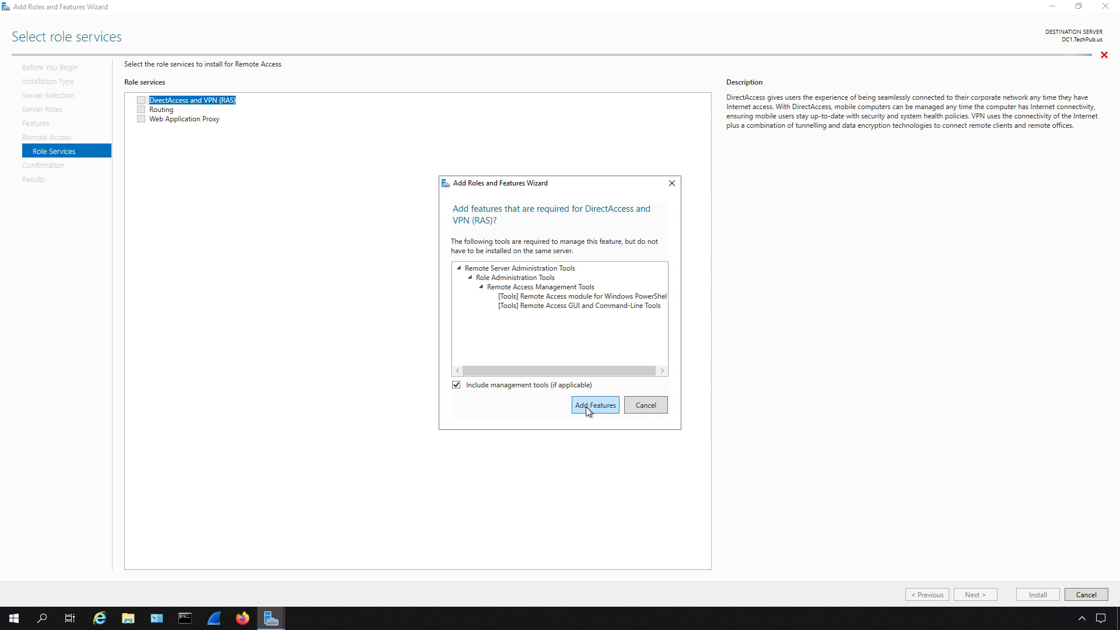
left_click(594, 404)
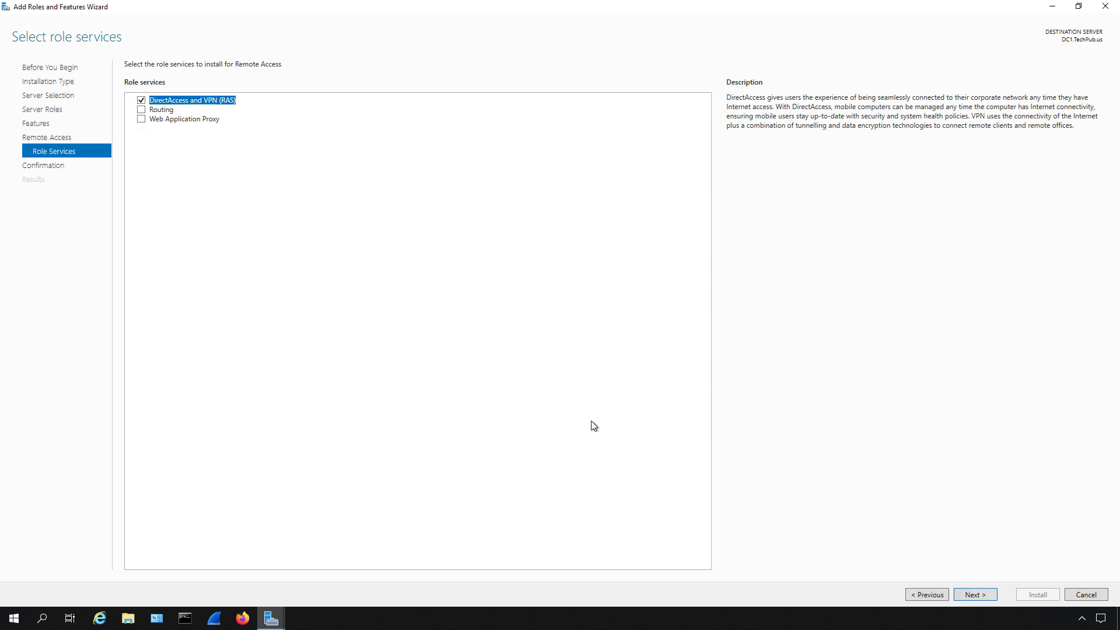
mouse_move(590, 424)
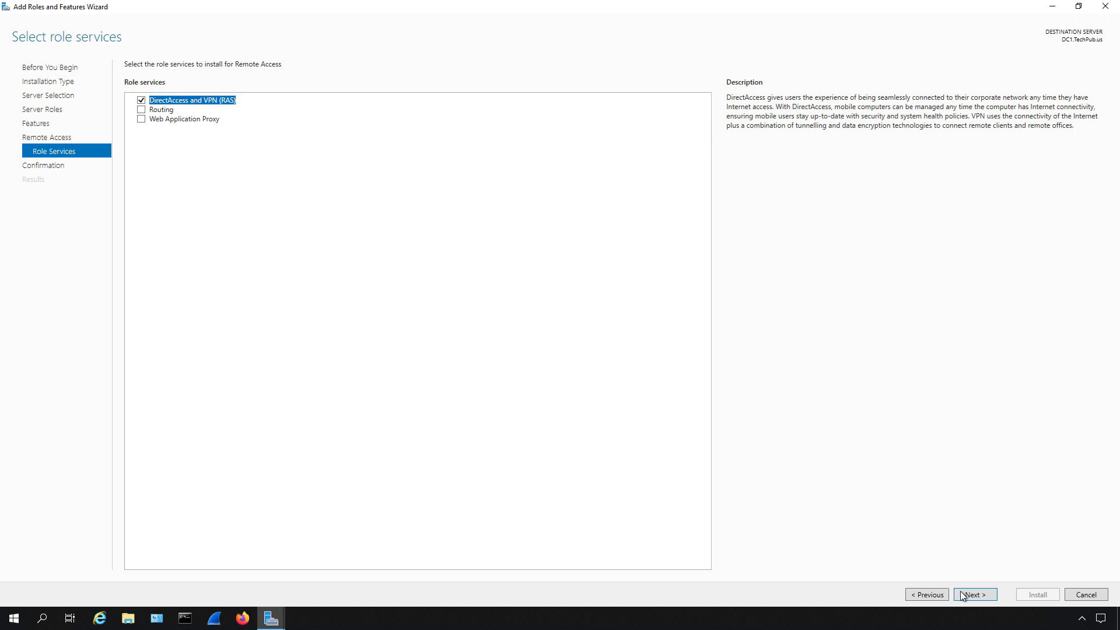
Install Remote Access with DirectAccess and VPN (RAS), then close the wizard.
left_click(974, 595)
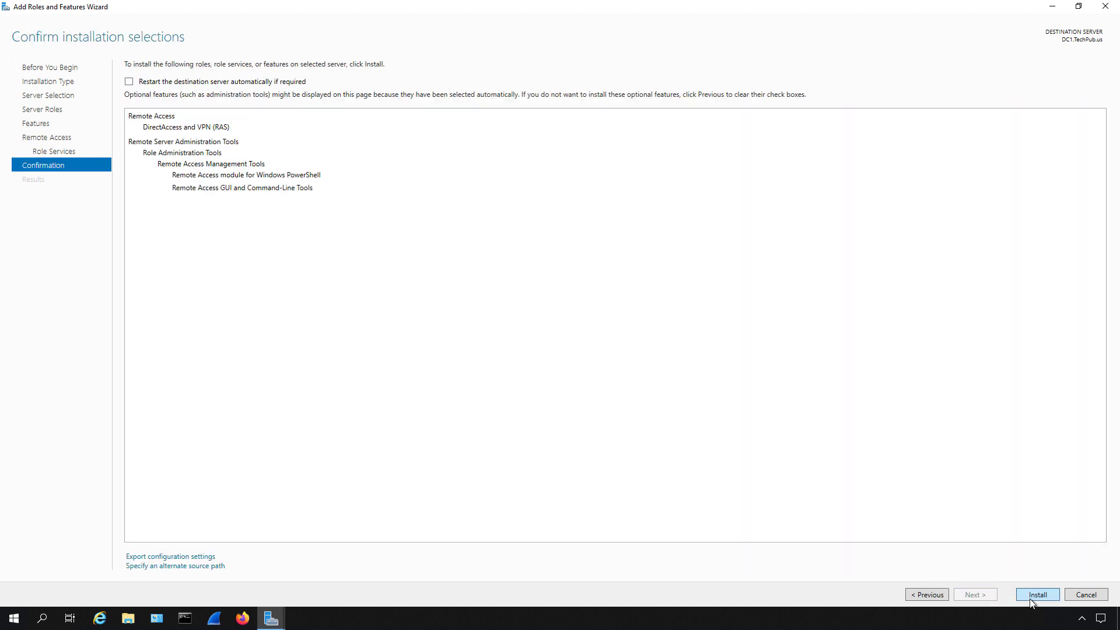
left_click(1036, 594)
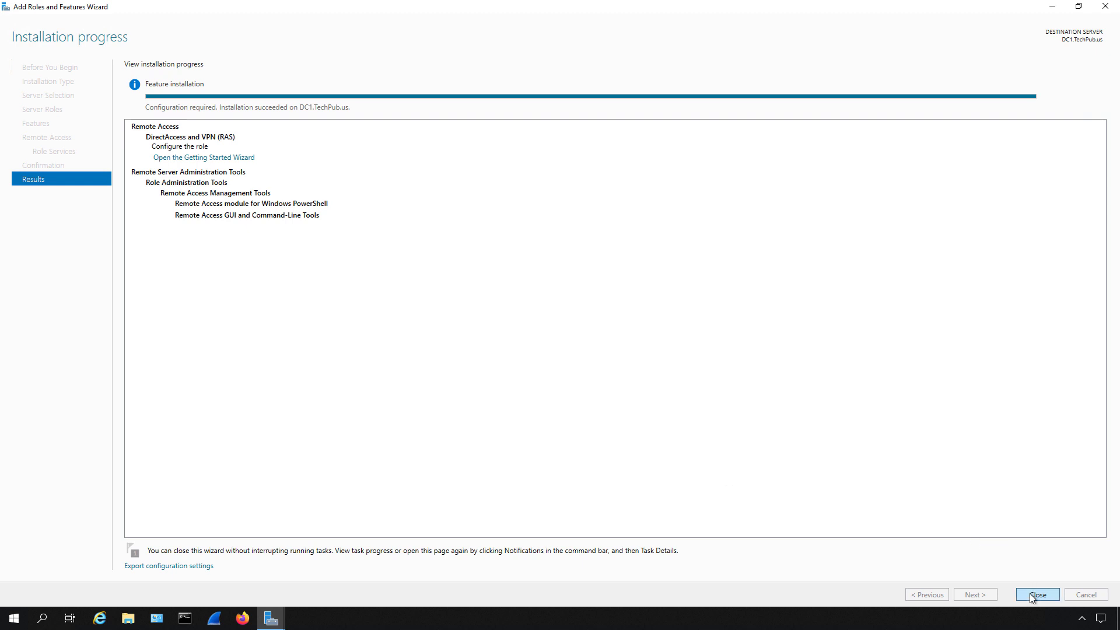
left_click(1036, 594)
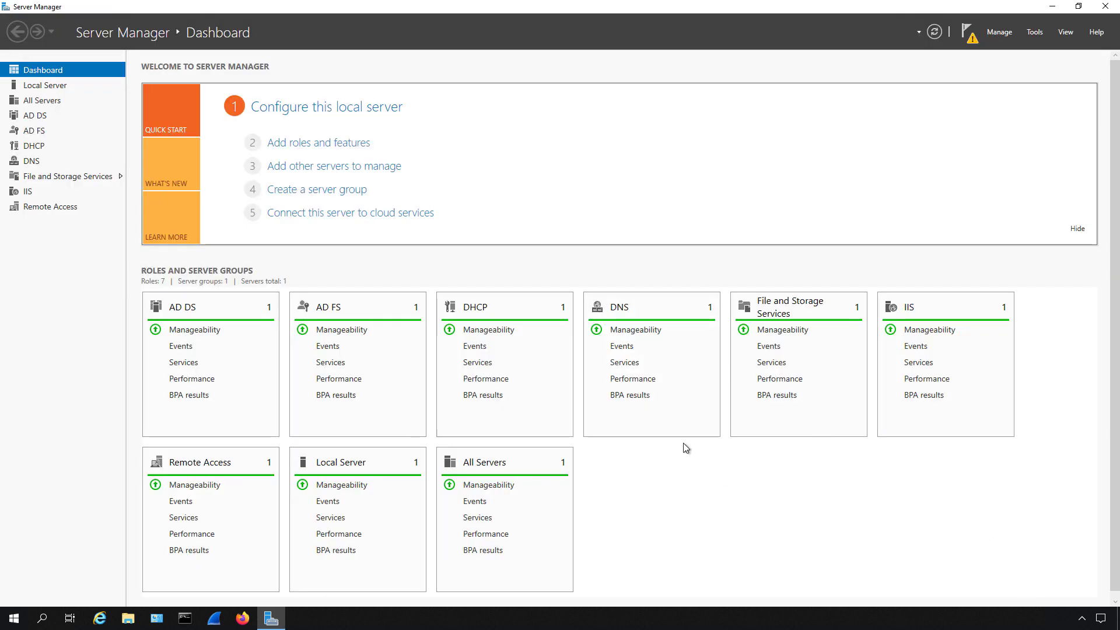
mouse_move(678, 454)
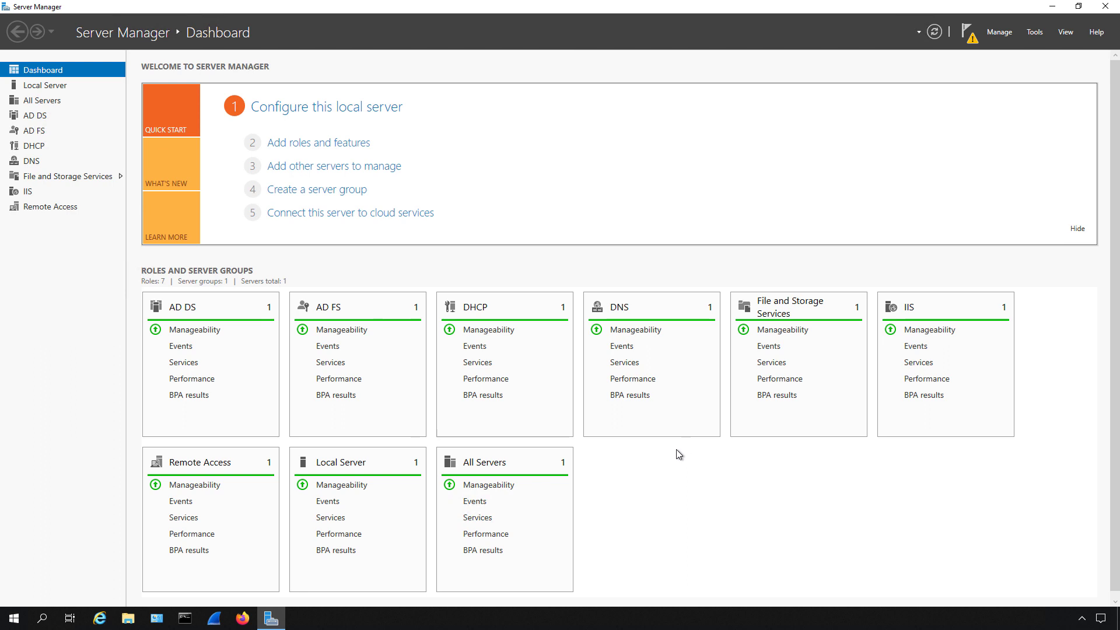